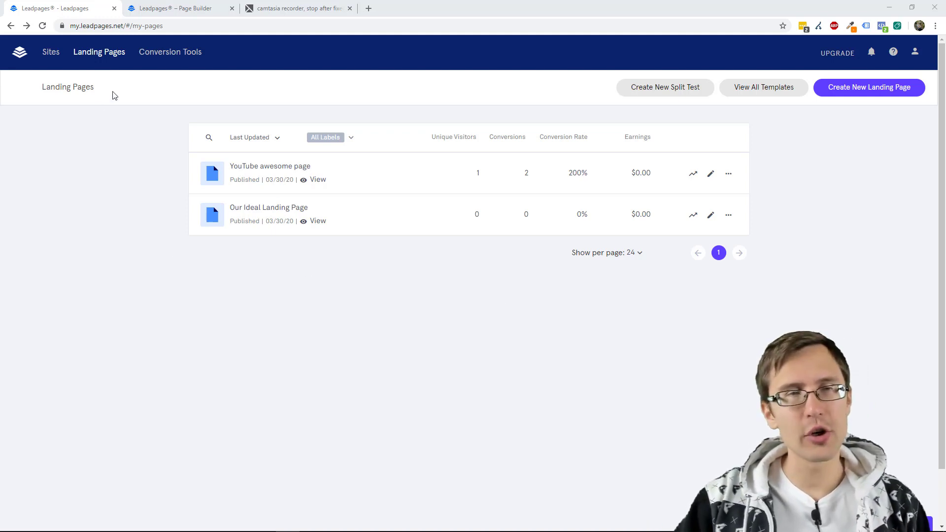
Step: Create a new pop-up named 'youtube popup' under Conversion Tools > Pop-Ups and open the editor
{"action": "left_click", "coordinate": [170, 51]}
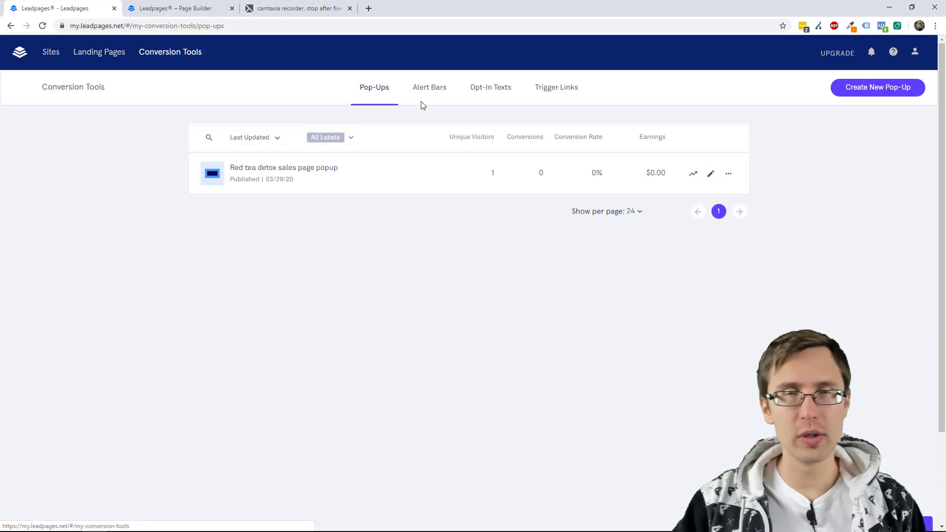
{"action": "left_click", "coordinate": [877, 87]}
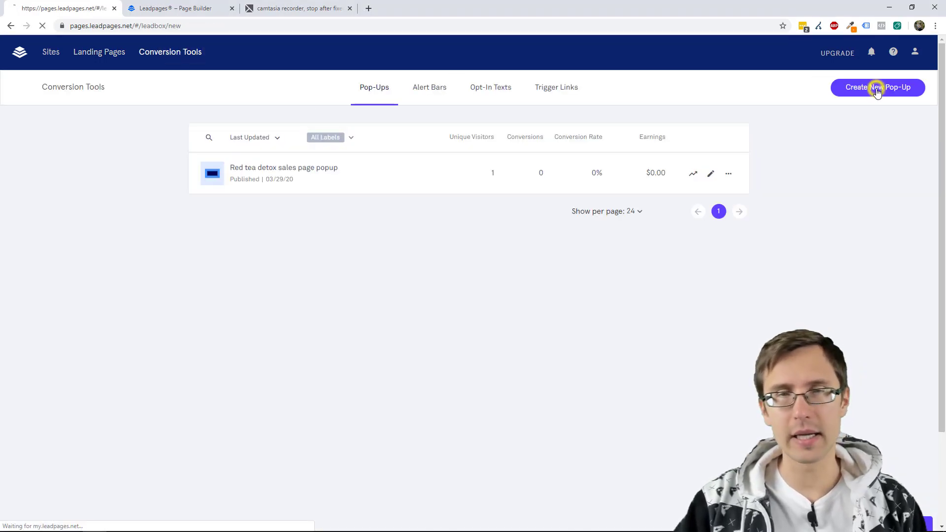
{"action": "left_click", "coordinate": [877, 87]}
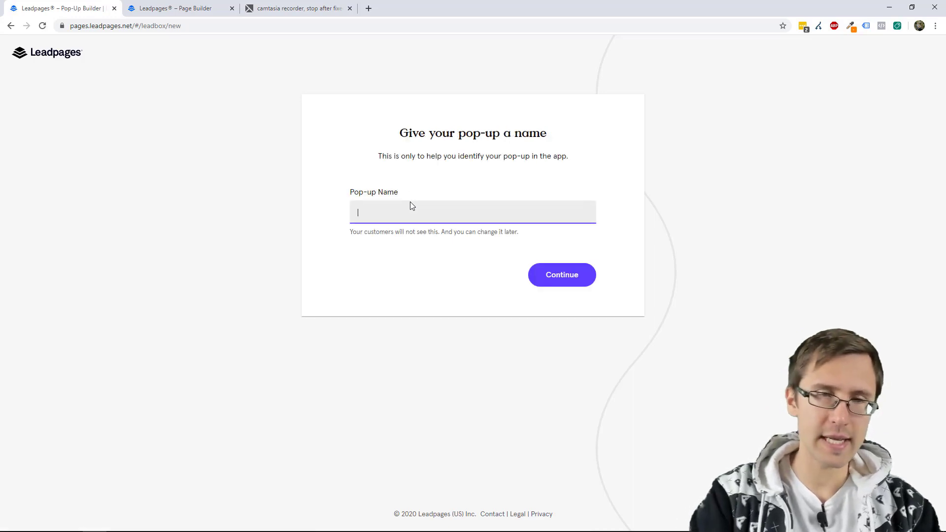
{"action": "type", "text": "youtube popup"}
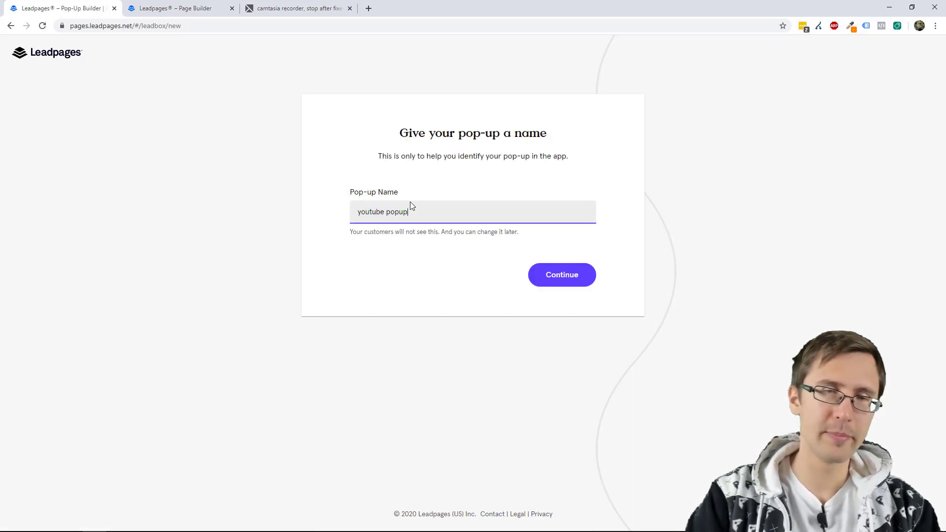
{"action": "left_click", "coordinate": [560, 274]}
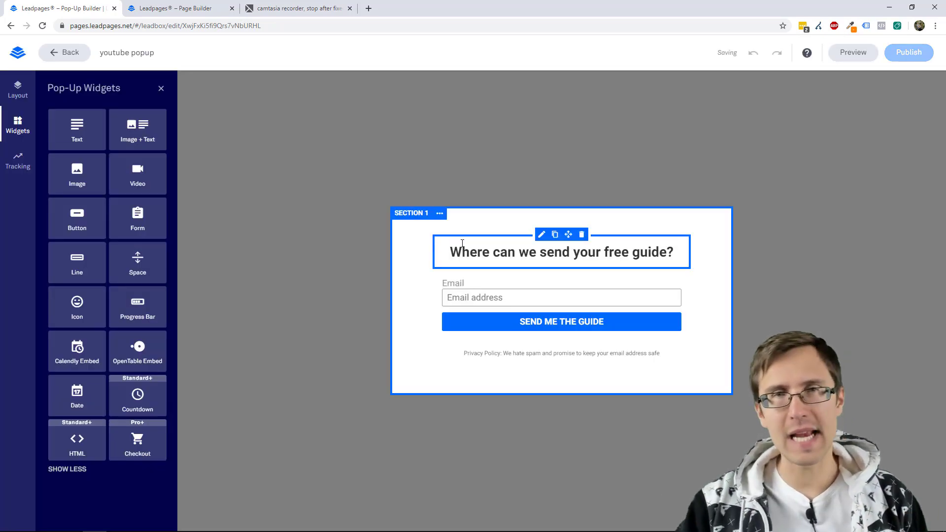
{"action": "mouse_move", "coordinate": [457, 271]}
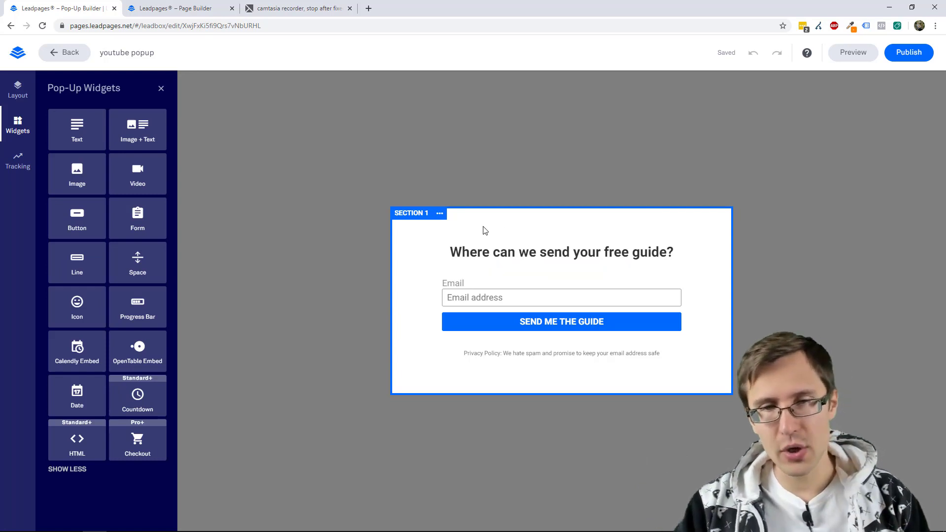
Step: Replace the pop-up headline with 'Let us know where you want us to send you the free guide'
{"action": "triple_click", "coordinate": [556, 252]}
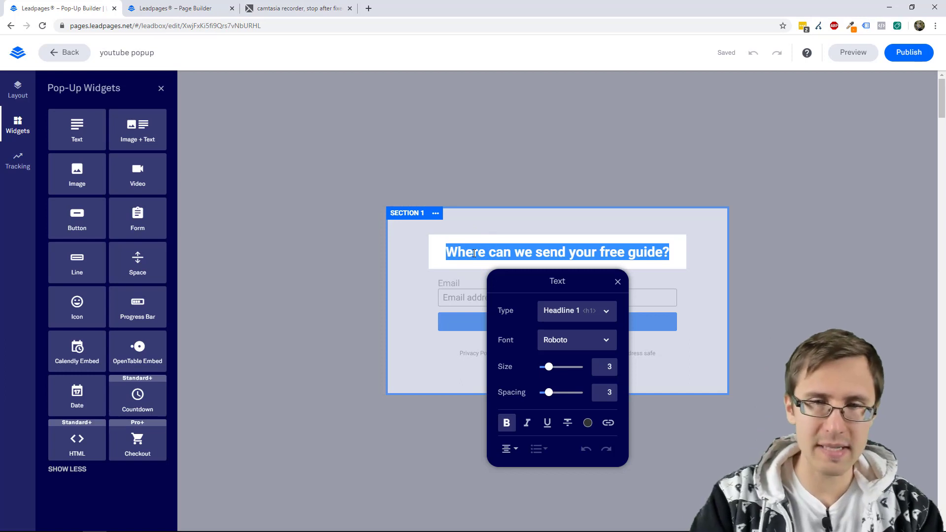
{"action": "type", "text": "Let us"}
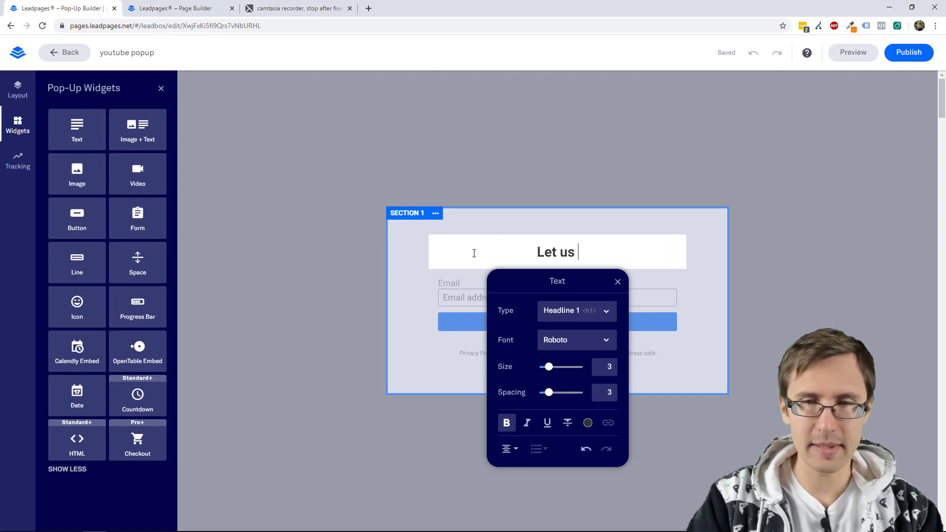
{"action": "type", "text": "know where you want us to send you the free"}
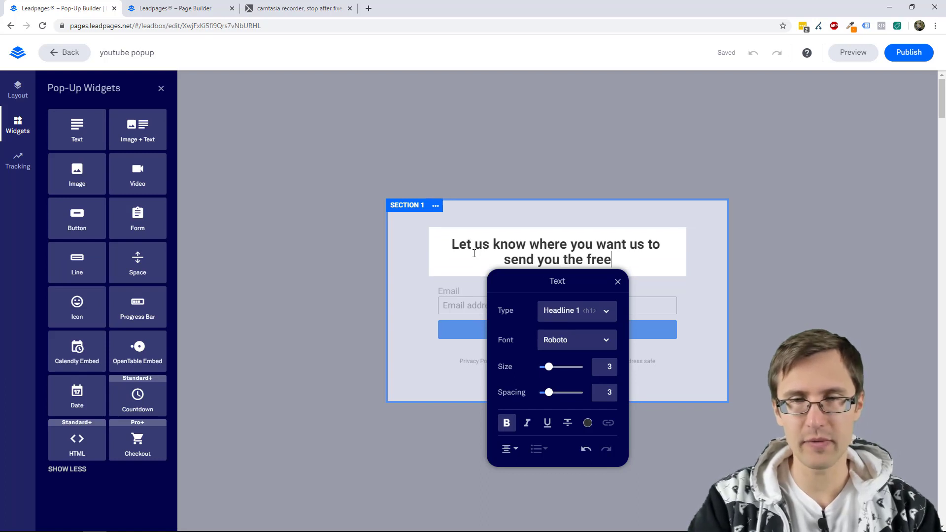
{"action": "type", "text": "guide"}
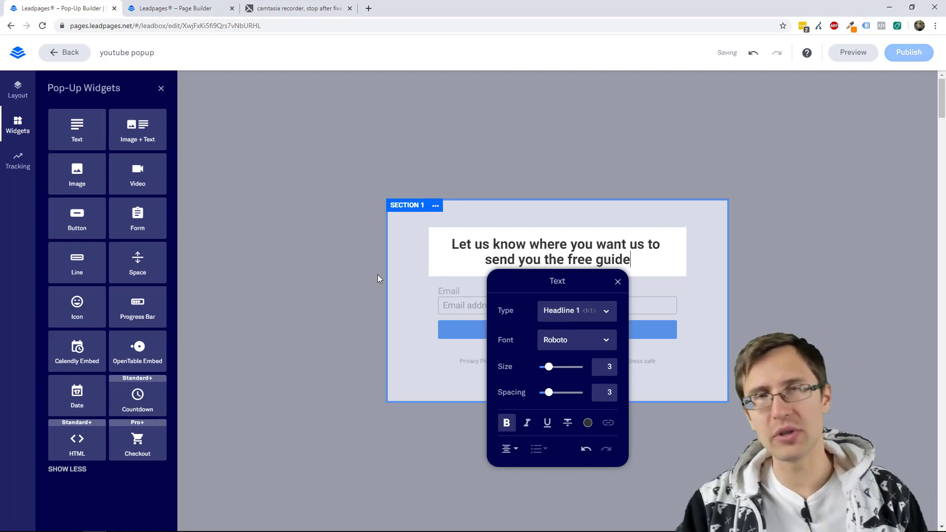
{"action": "mouse_move", "coordinate": [347, 276]}
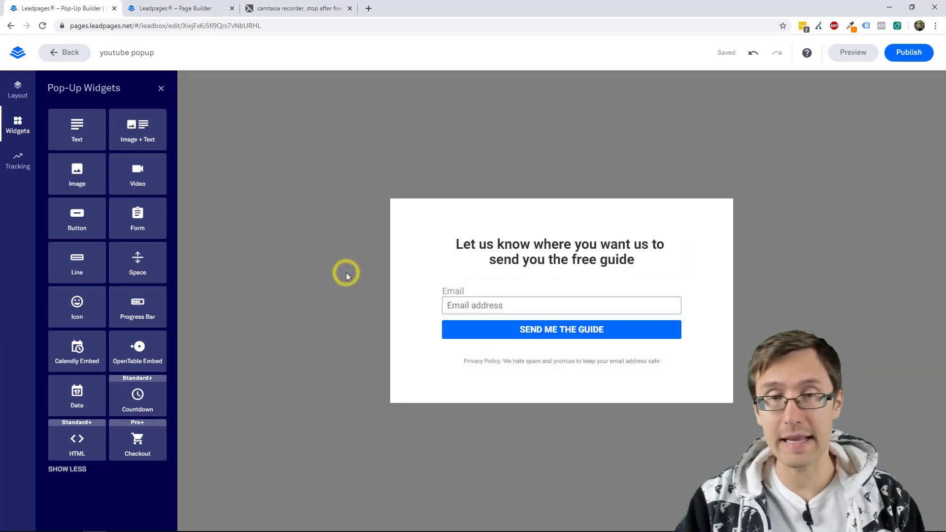
Step: Connect the pop-up's email form to GetResponse Integration, keeping the single Email Address field
{"action": "left_click", "coordinate": [560, 314]}
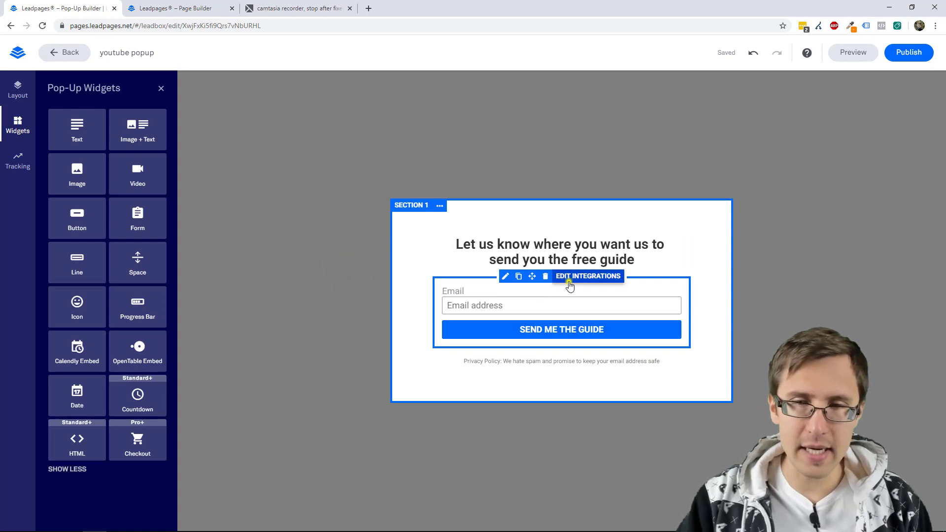
{"action": "left_click", "coordinate": [587, 276]}
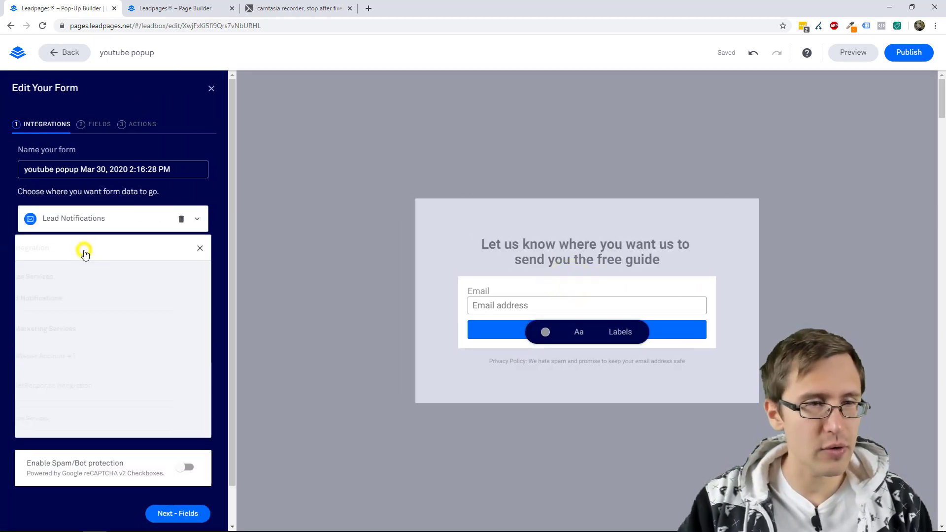
{"action": "left_click", "coordinate": [84, 254]}
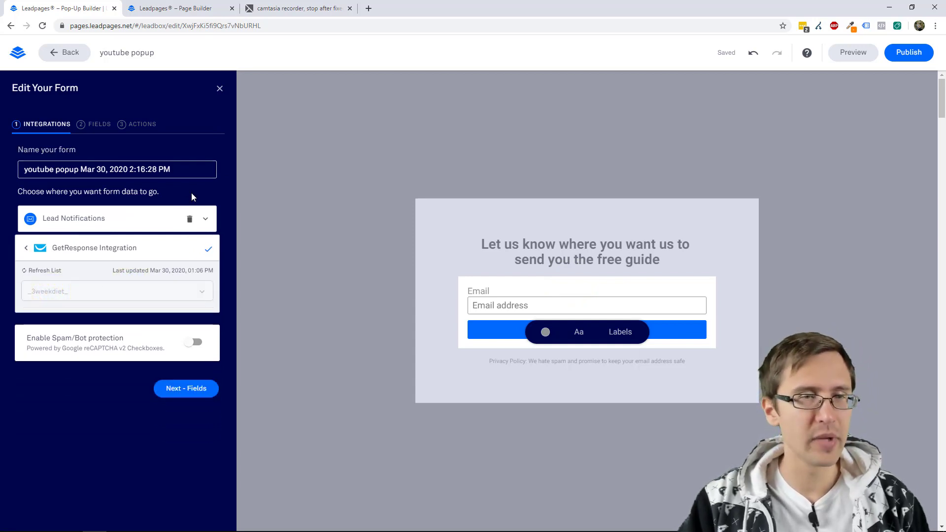
{"action": "left_click", "coordinate": [186, 388]}
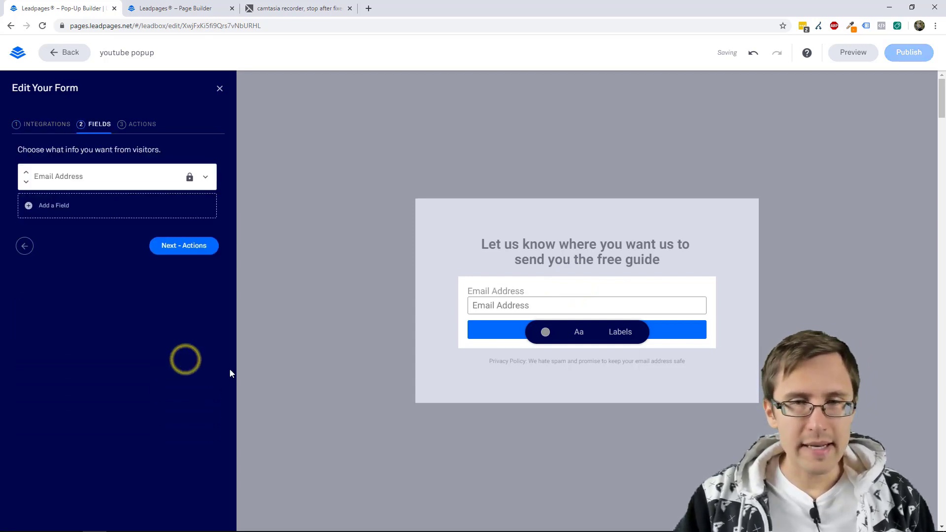
{"action": "left_click", "coordinate": [183, 246]}
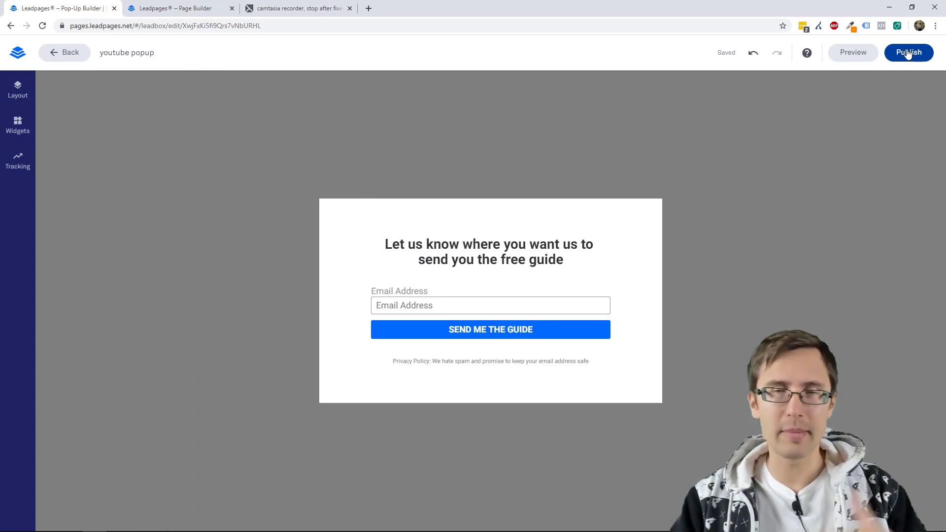
Step: Publish the pop-up and review its plain text link and timed pop-up launch options
{"action": "left_click", "coordinate": [909, 53]}
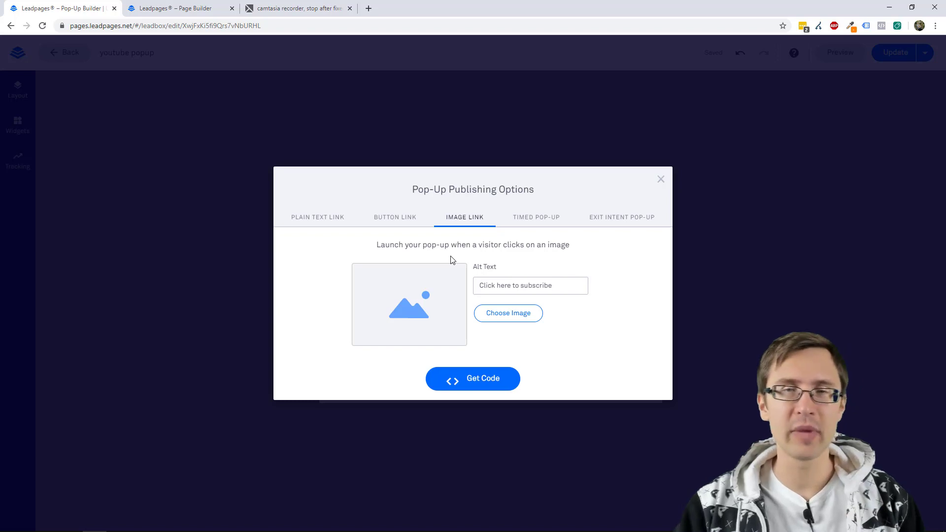
{"action": "mouse_move", "coordinate": [425, 303]}
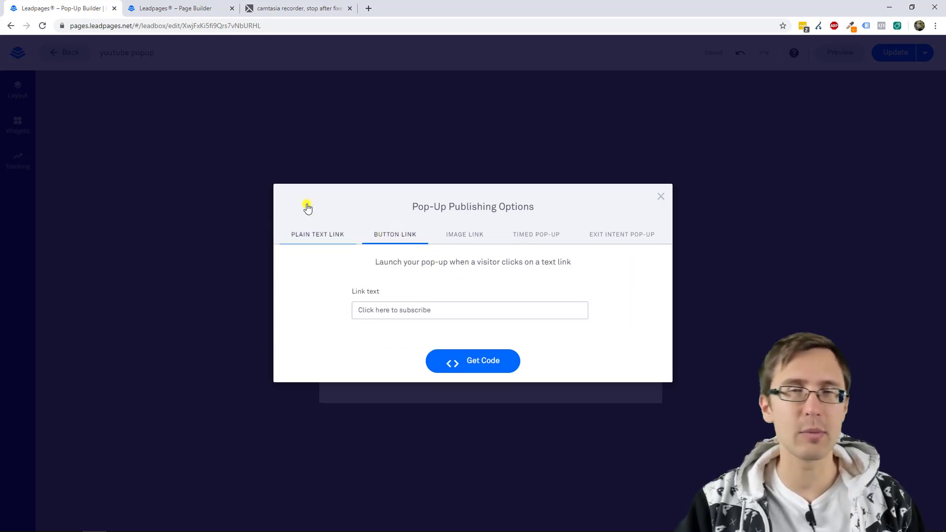
{"action": "left_click", "coordinate": [317, 234]}
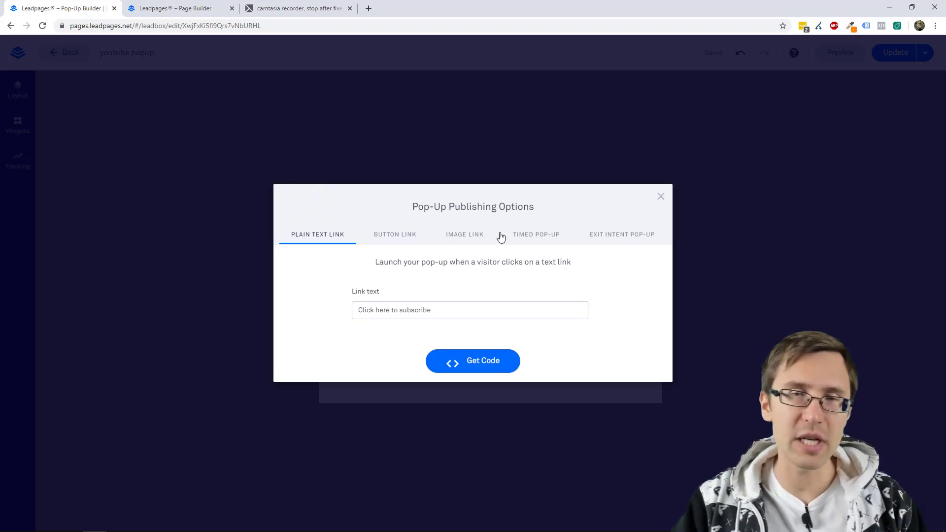
{"action": "left_click", "coordinate": [535, 234]}
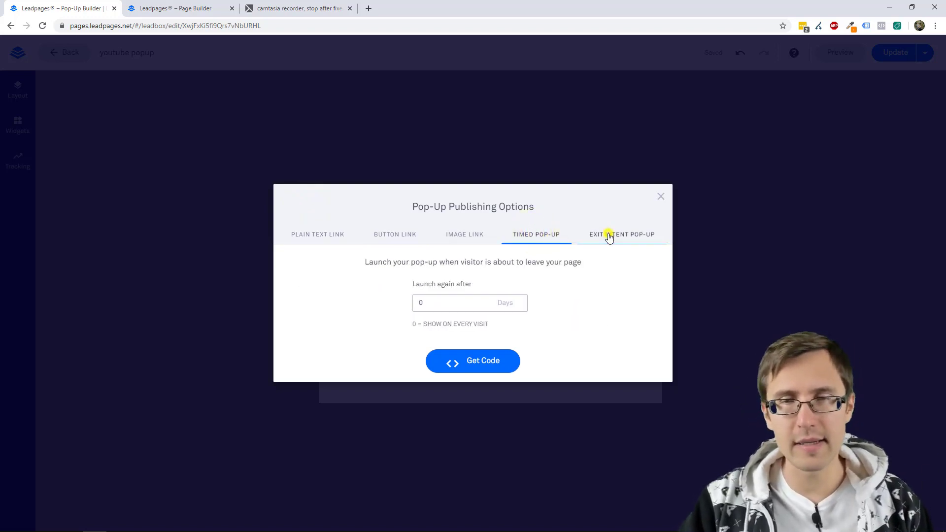
{"action": "left_click", "coordinate": [536, 234]}
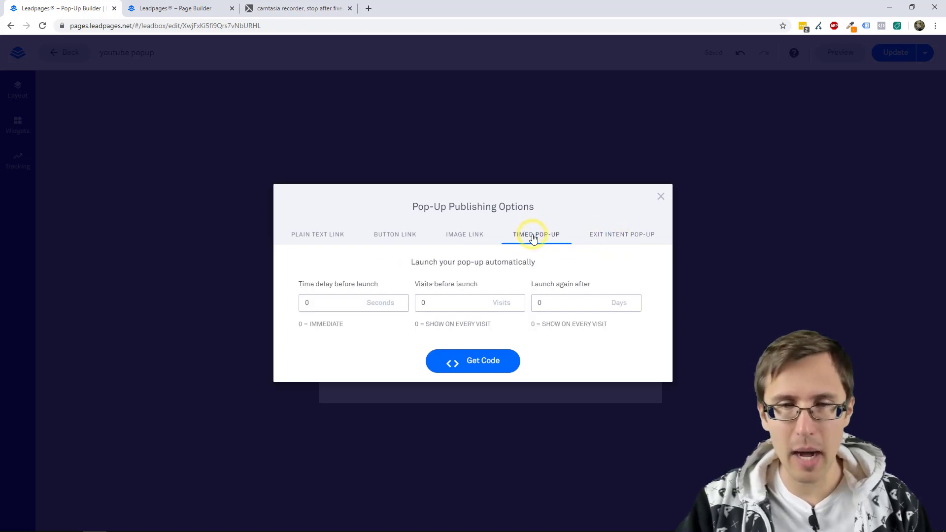
Step: Look over the time delay and launch-again days fields, then choose the exit-intent launch option
{"action": "left_click", "coordinate": [350, 302]}
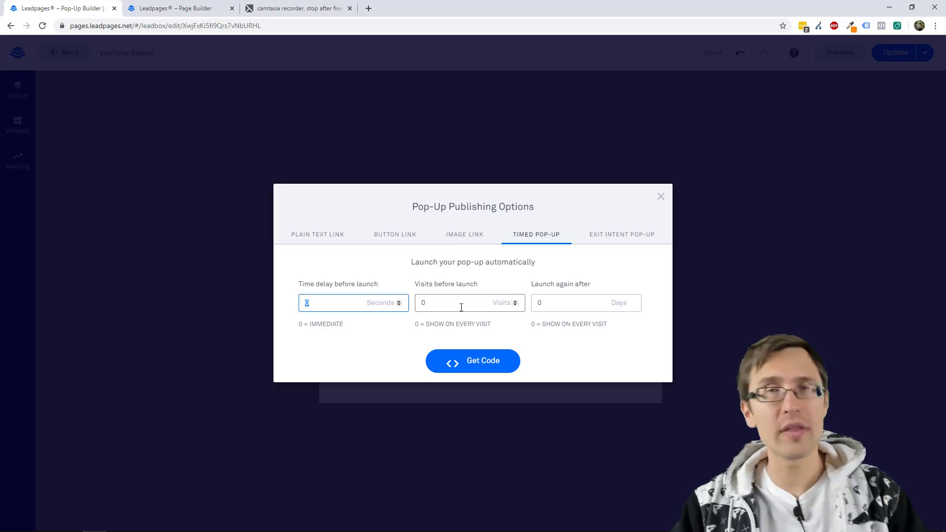
{"action": "left_click", "coordinate": [582, 302]}
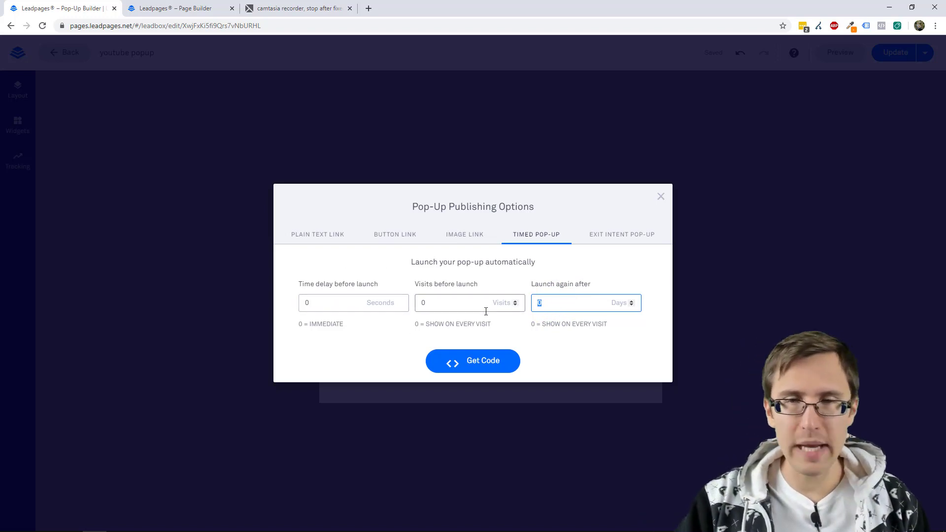
{"action": "left_click", "coordinate": [622, 234]}
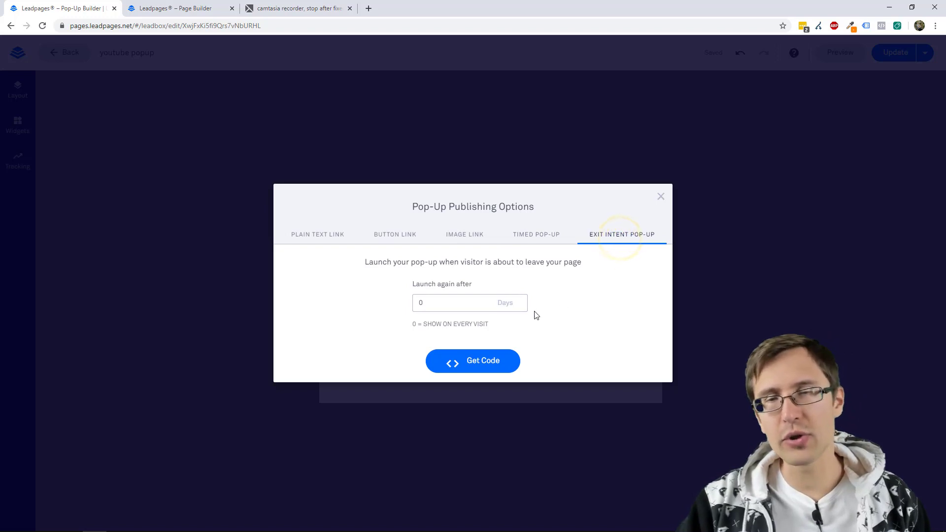
Step: Set the exit-intent pop-up to launch again after 2 days and reveal its embed code
{"action": "left_click", "coordinate": [469, 302]}
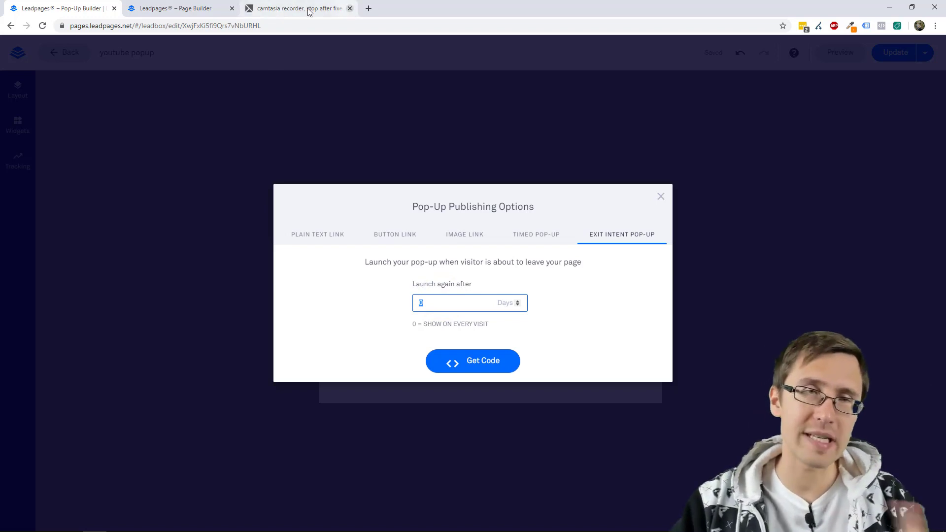
{"action": "mouse_move", "coordinate": [544, 309]}
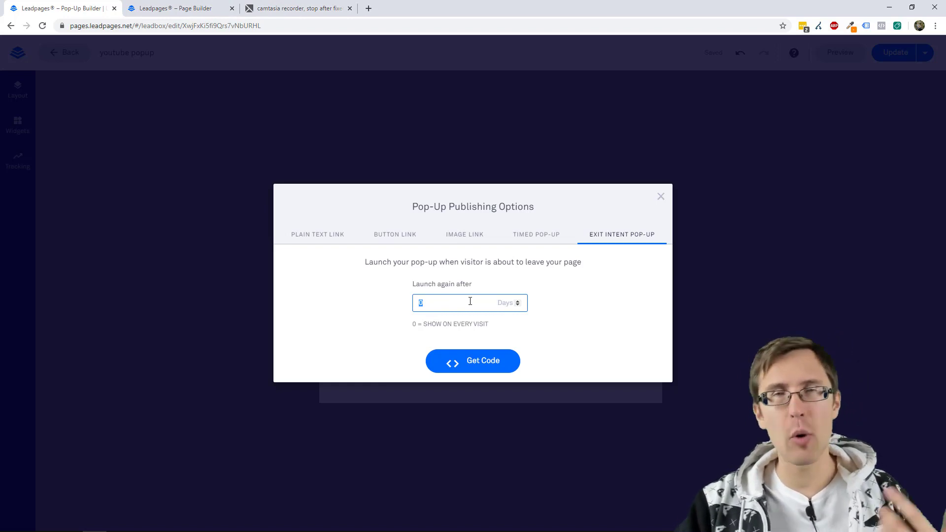
{"action": "type", "text": "2"}
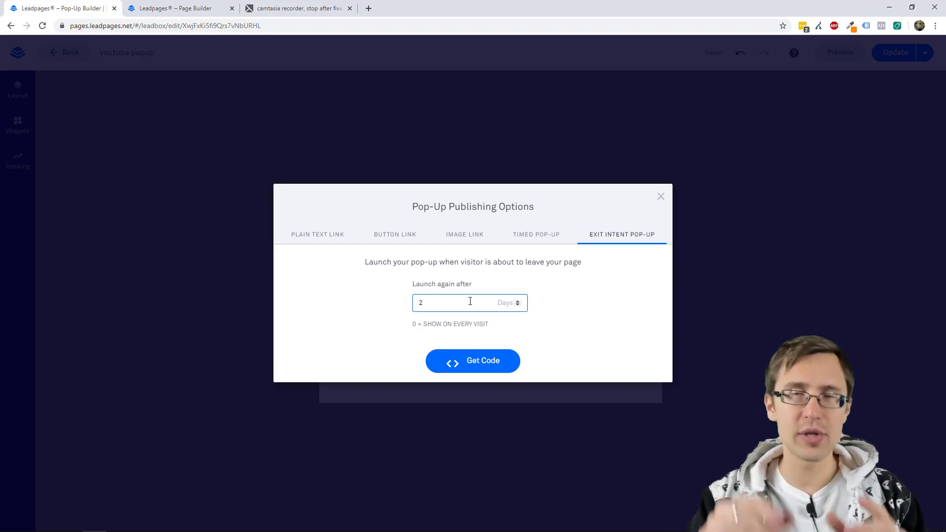
{"action": "left_click", "coordinate": [470, 302]}
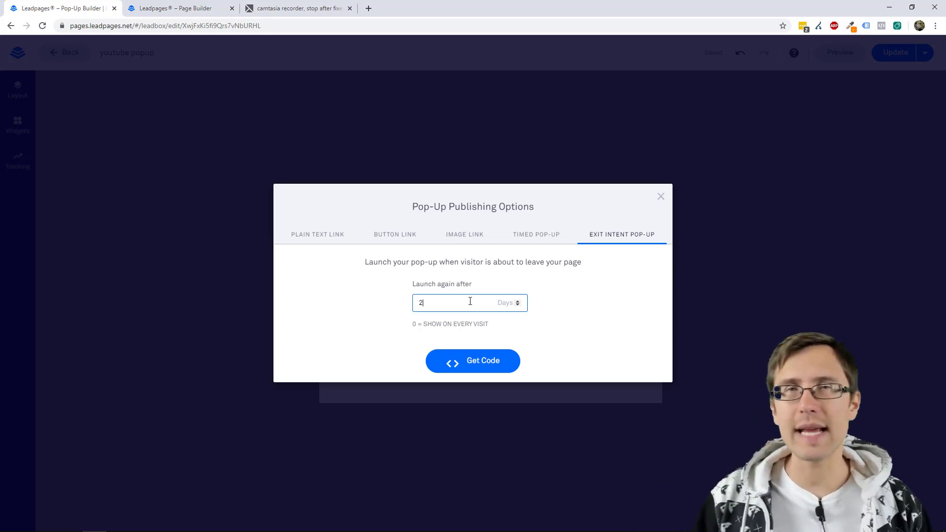
{"action": "mouse_move", "coordinate": [512, 272]}
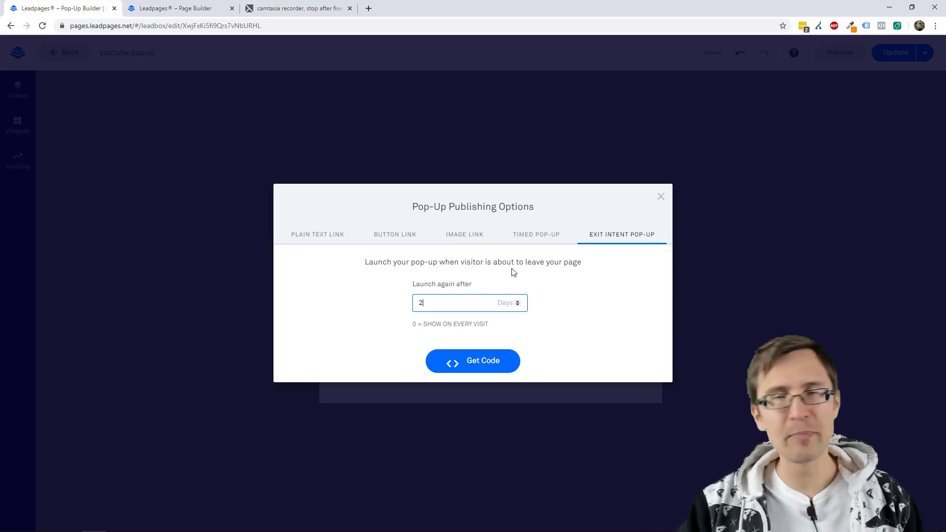
{"action": "left_click", "coordinate": [536, 234]}
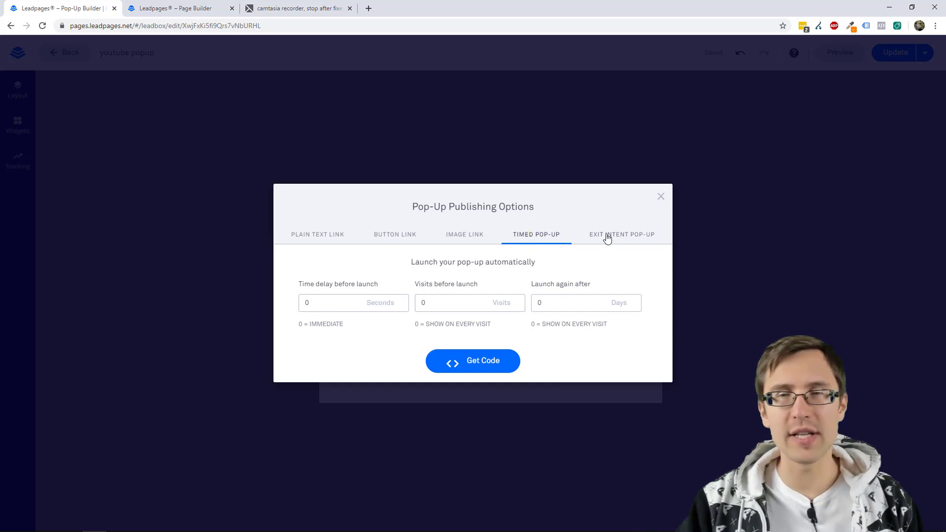
{"action": "left_click", "coordinate": [621, 234]}
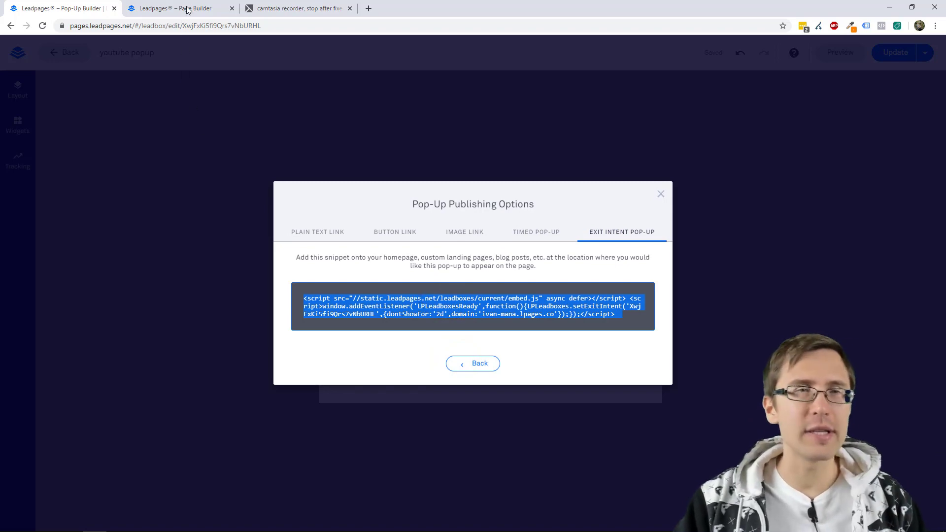
Step: Add the pop-up snippet to the YouTube awesome page's closing body tracking code, save, and update
{"action": "left_click", "coordinate": [175, 8]}
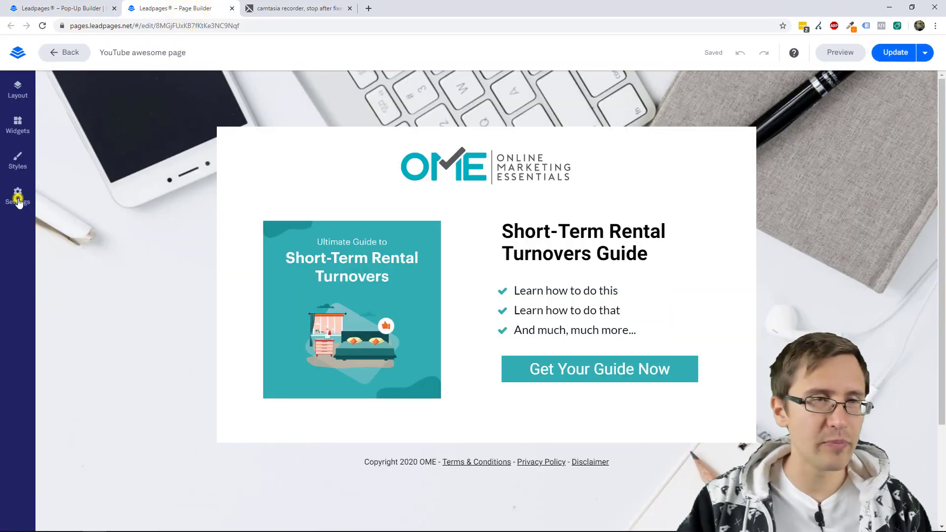
{"action": "left_click", "coordinate": [18, 196]}
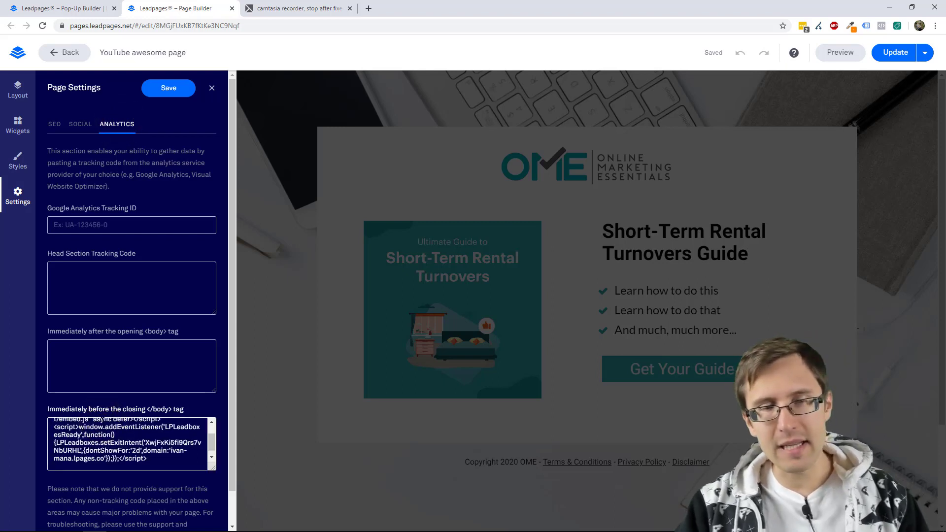
{"action": "left_click", "coordinate": [169, 88]}
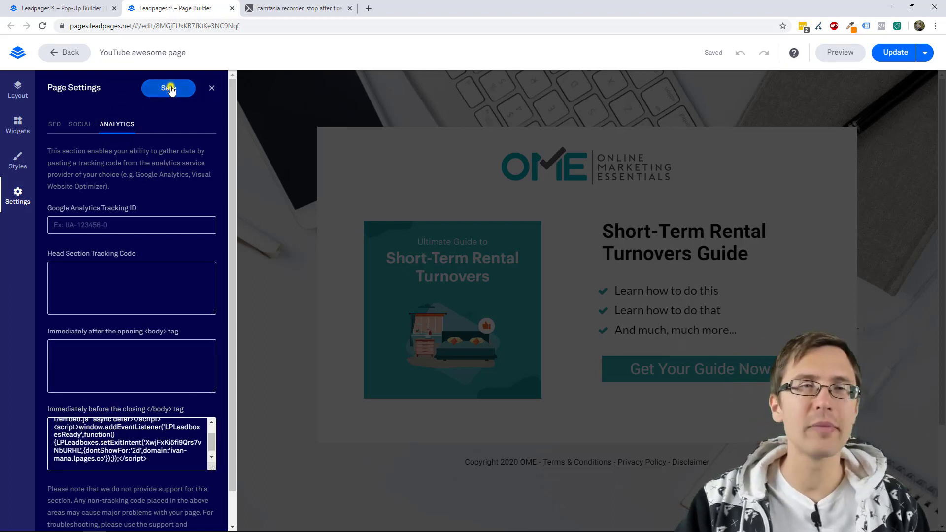
{"action": "left_click", "coordinate": [168, 87]}
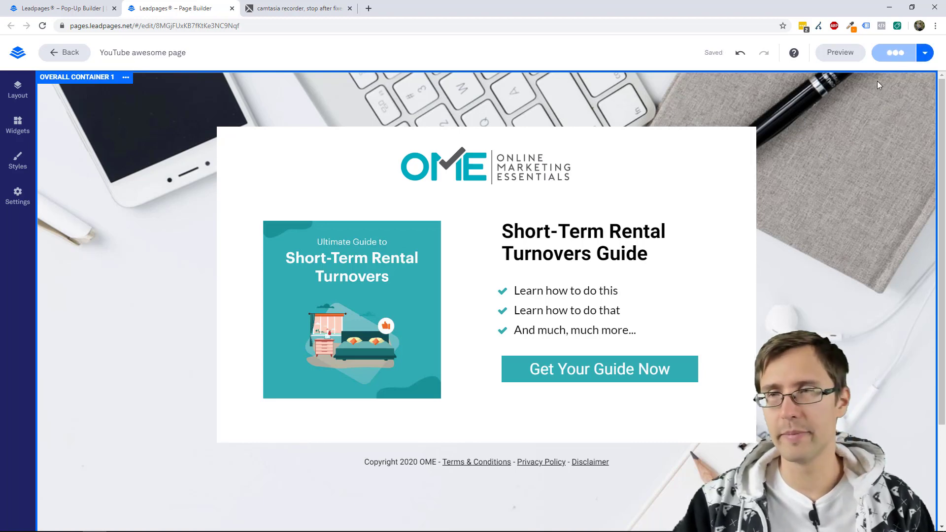
{"action": "left_click", "coordinate": [895, 53]}
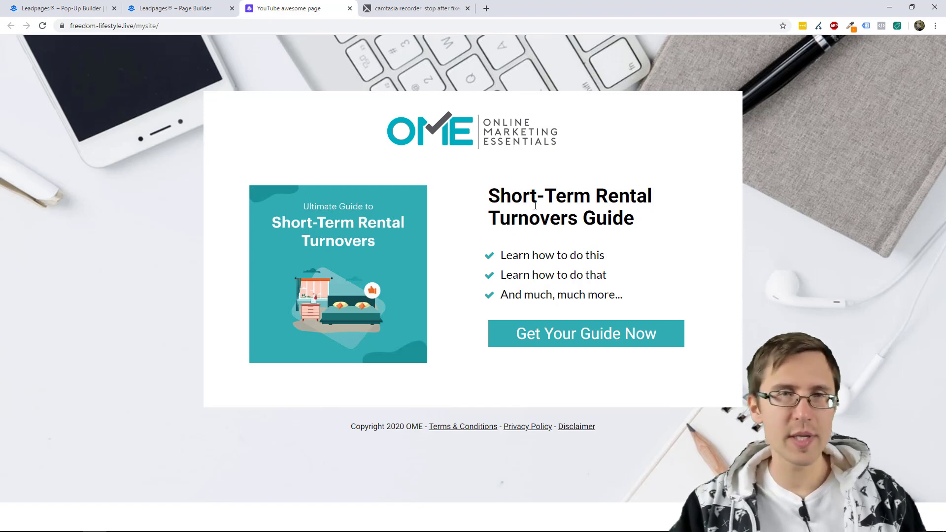
Step: Trigger the free-guide exit-intent pop-up on the live page, then close it with its X
{"action": "left_click", "coordinate": [584, 333]}
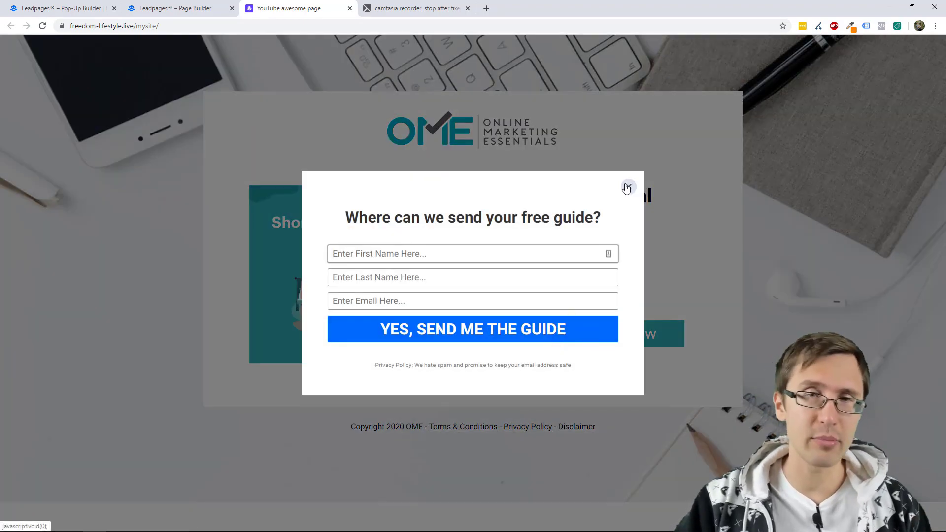
{"action": "left_click", "coordinate": [627, 186]}
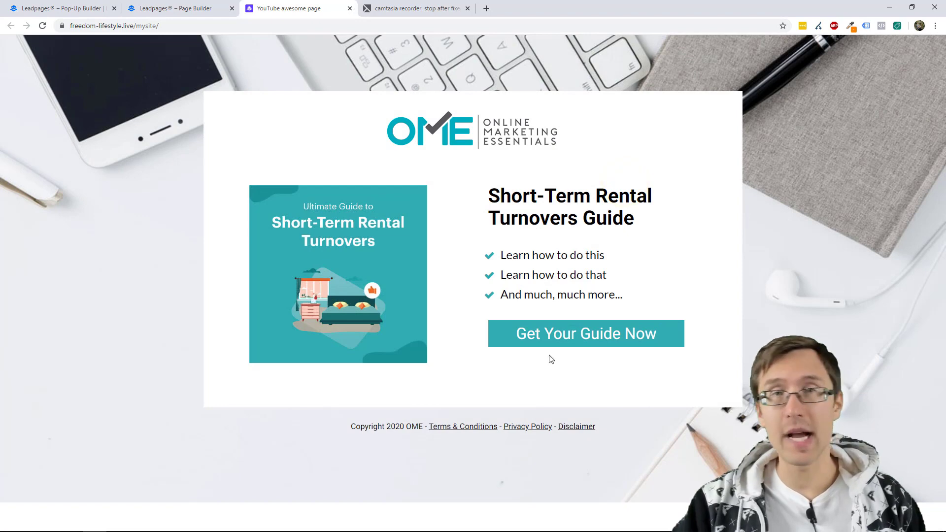
{"action": "mouse_move", "coordinate": [383, 205]}
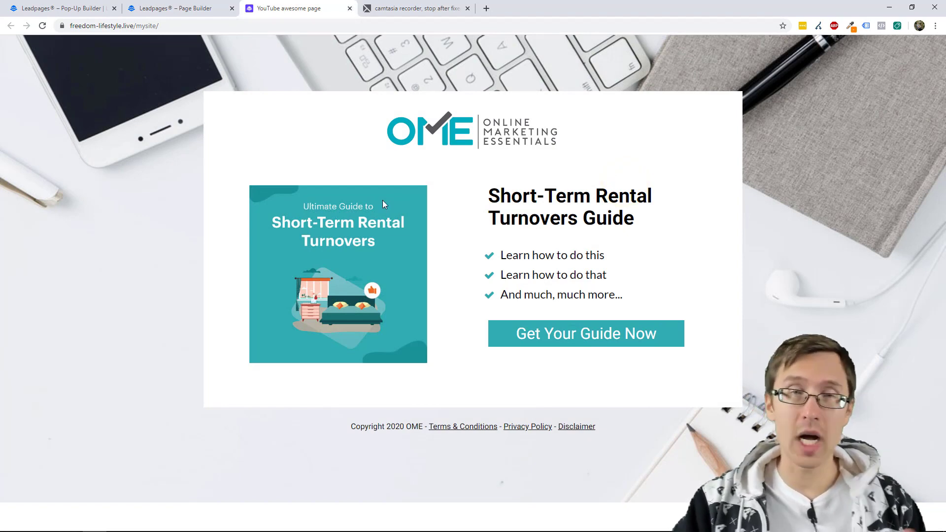
{"action": "mouse_move", "coordinate": [345, 197]}
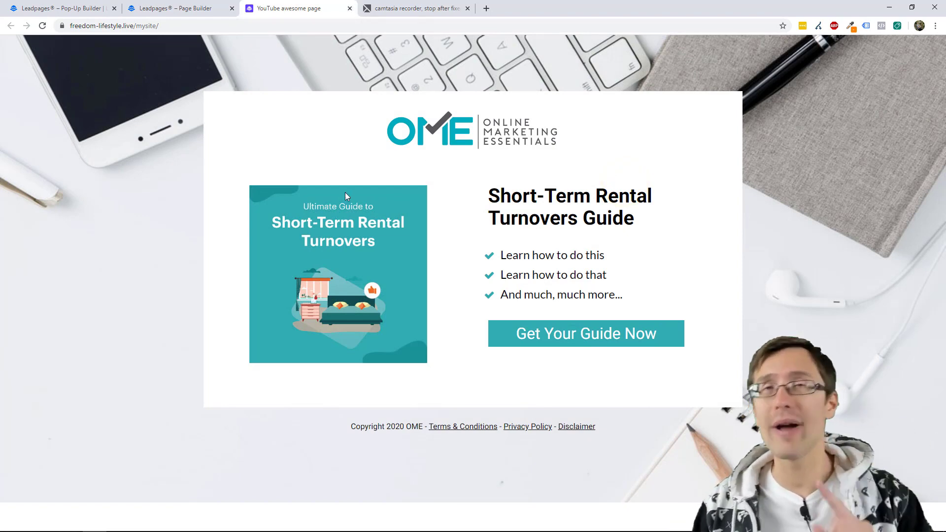